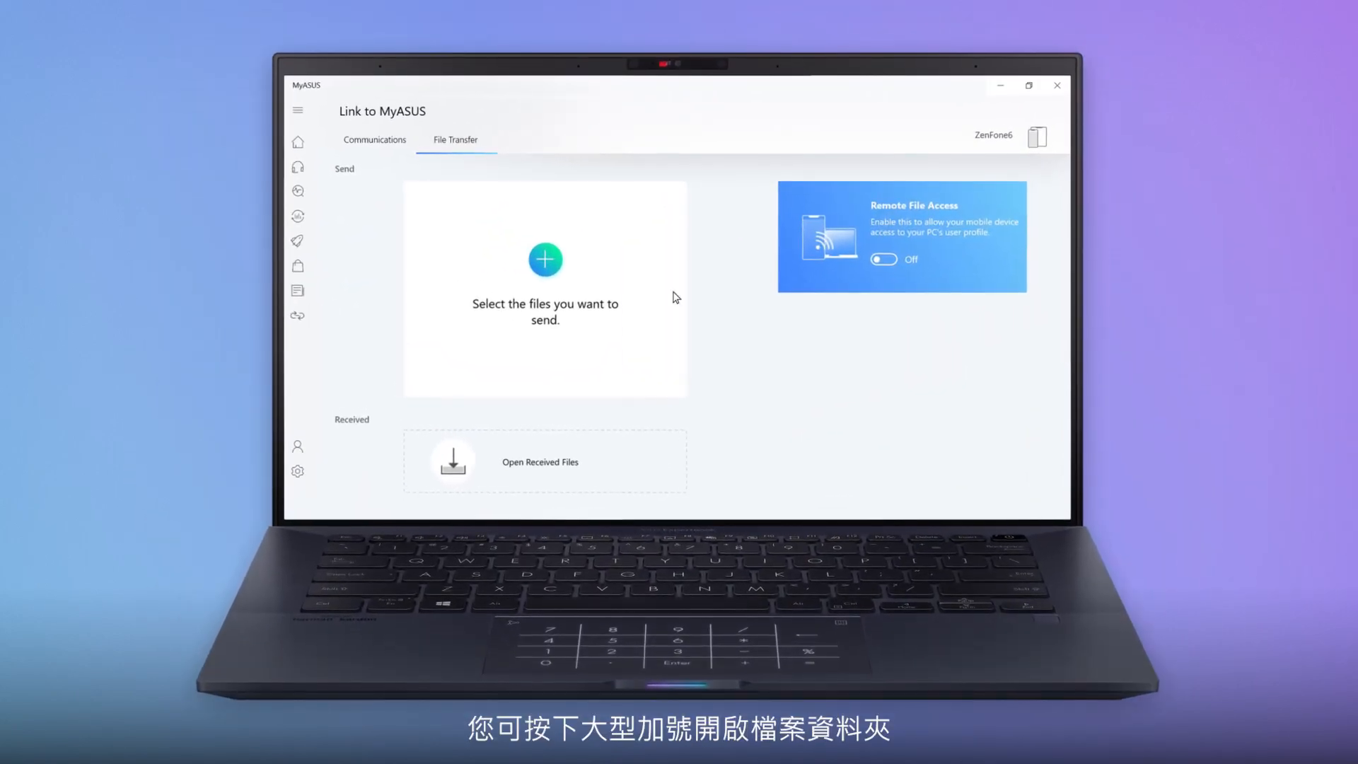
Step: Send Photo_03.jpg from the Photo Album folder to the ZenFone6 via File Transfer
left_click(544, 260)
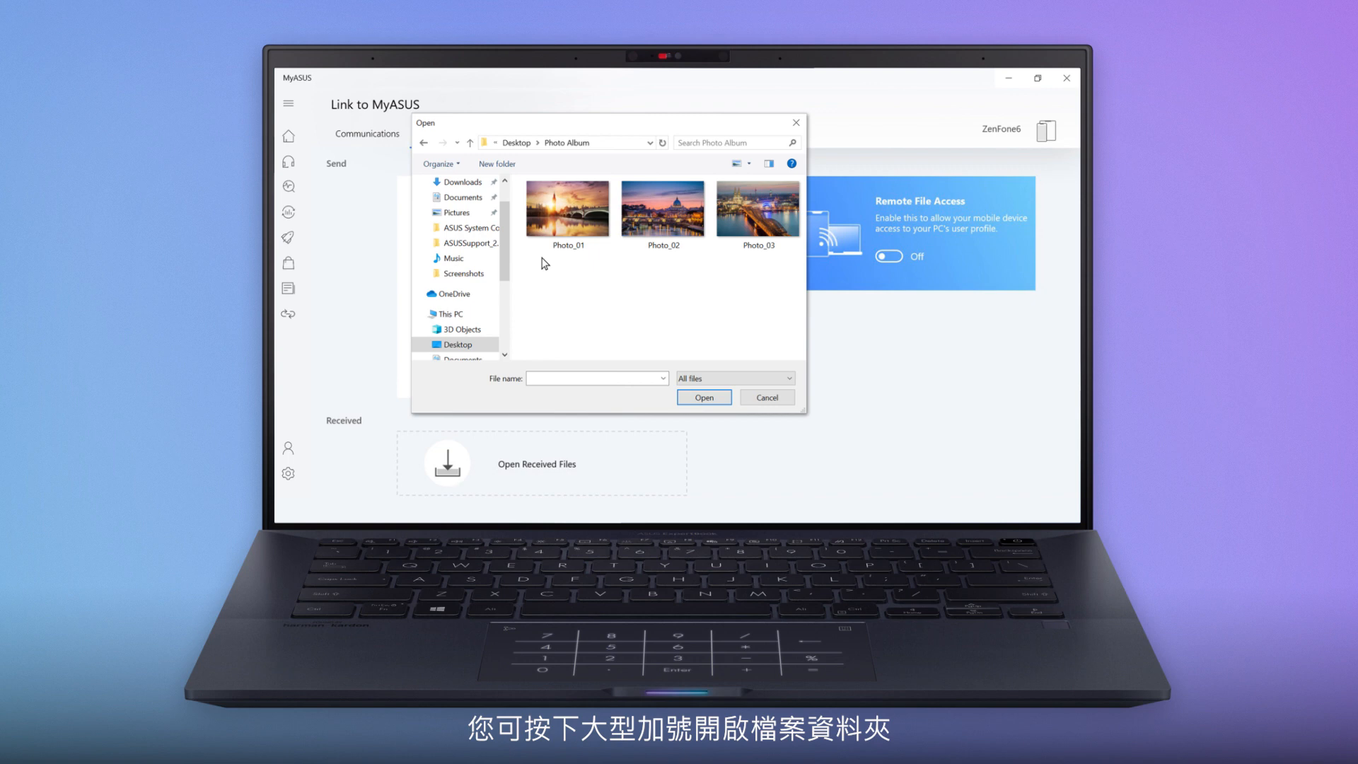
left_click(758, 206)
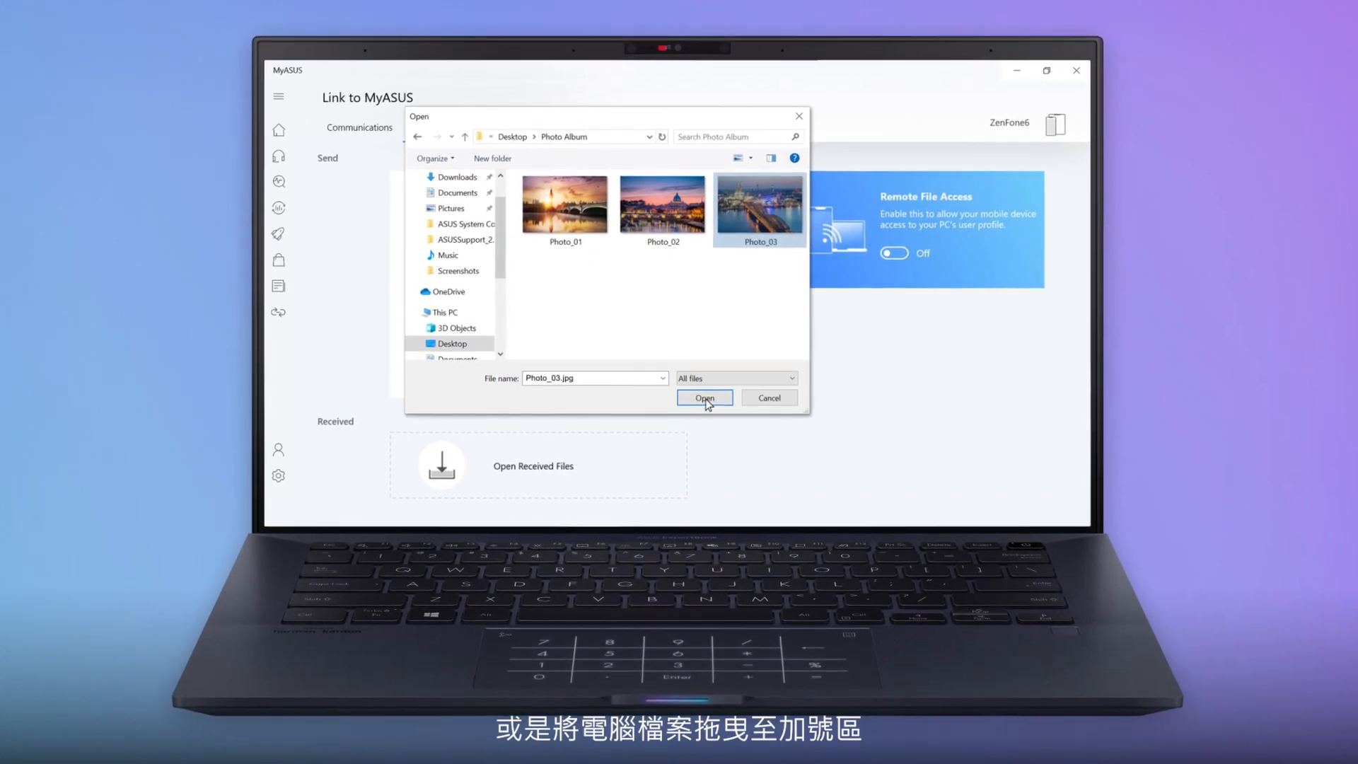
left_click(704, 398)
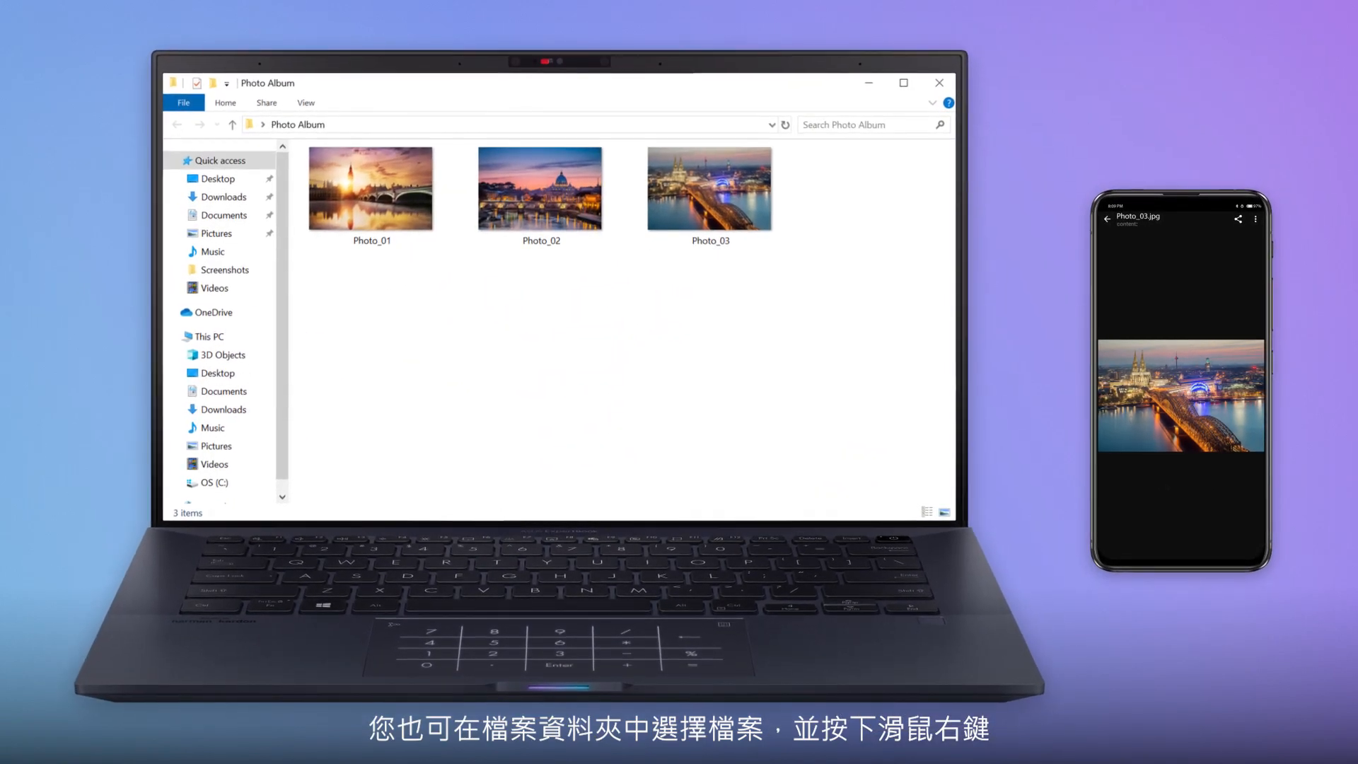
Step: Choose a context-menu action for Photo_01 in the Photo Album folder
right_click(371, 188)
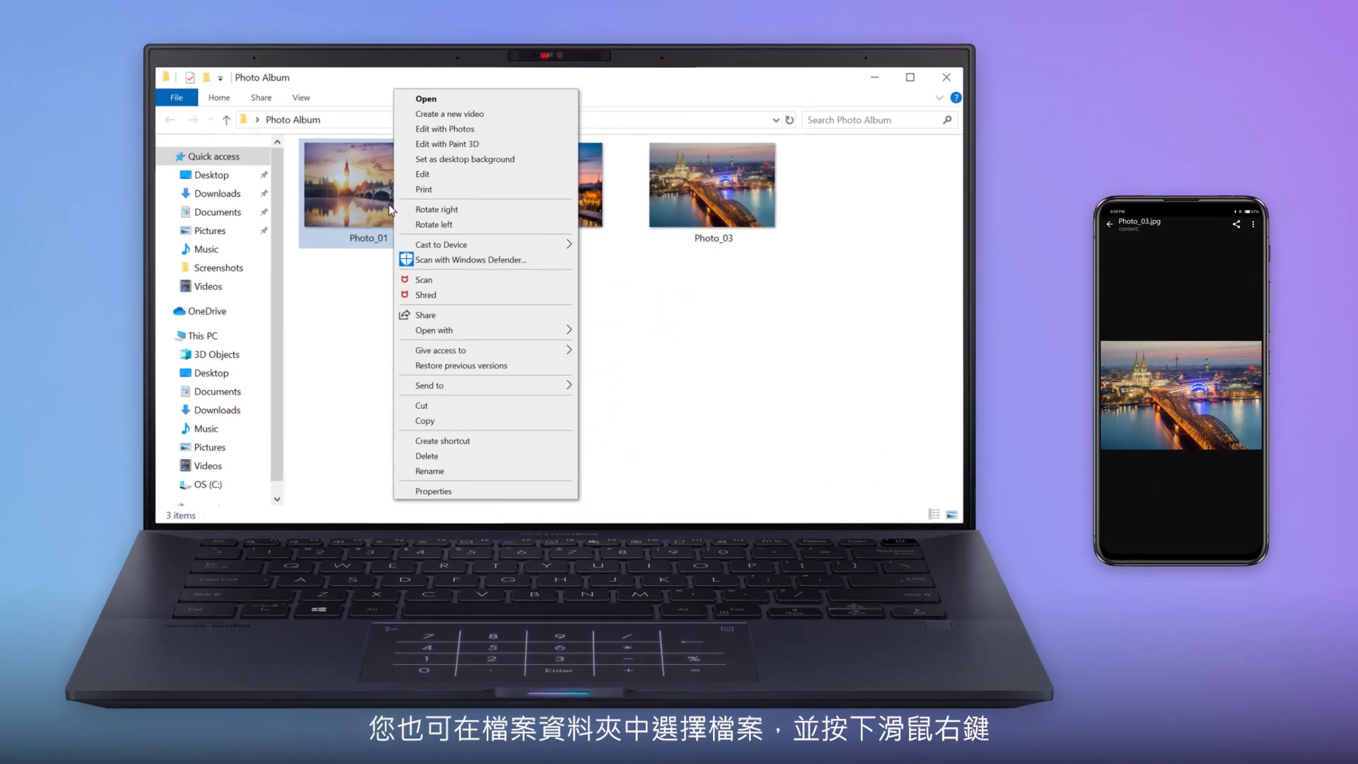
left_click(426, 314)
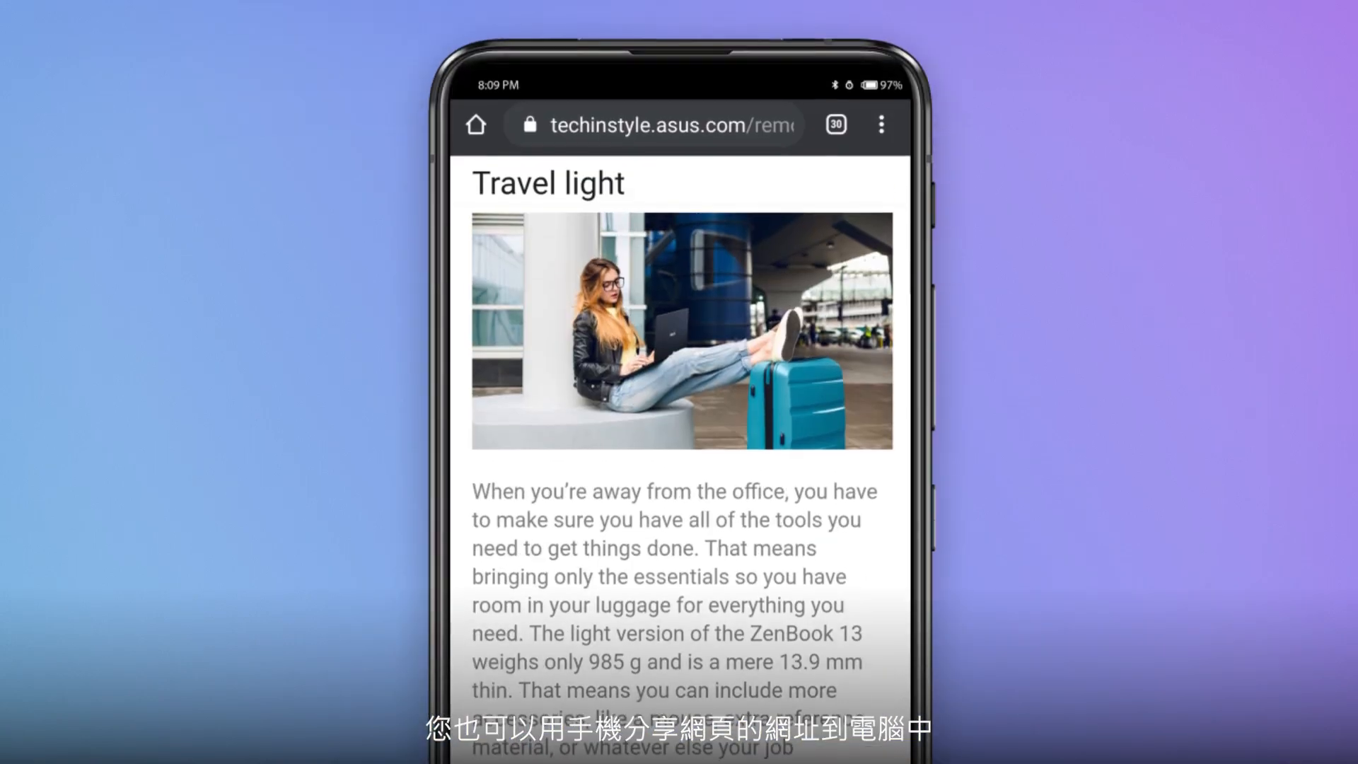
Step: Share the 'Travel light' article link from Chrome to the PC via Link to MyASUS
left_click(881, 124)
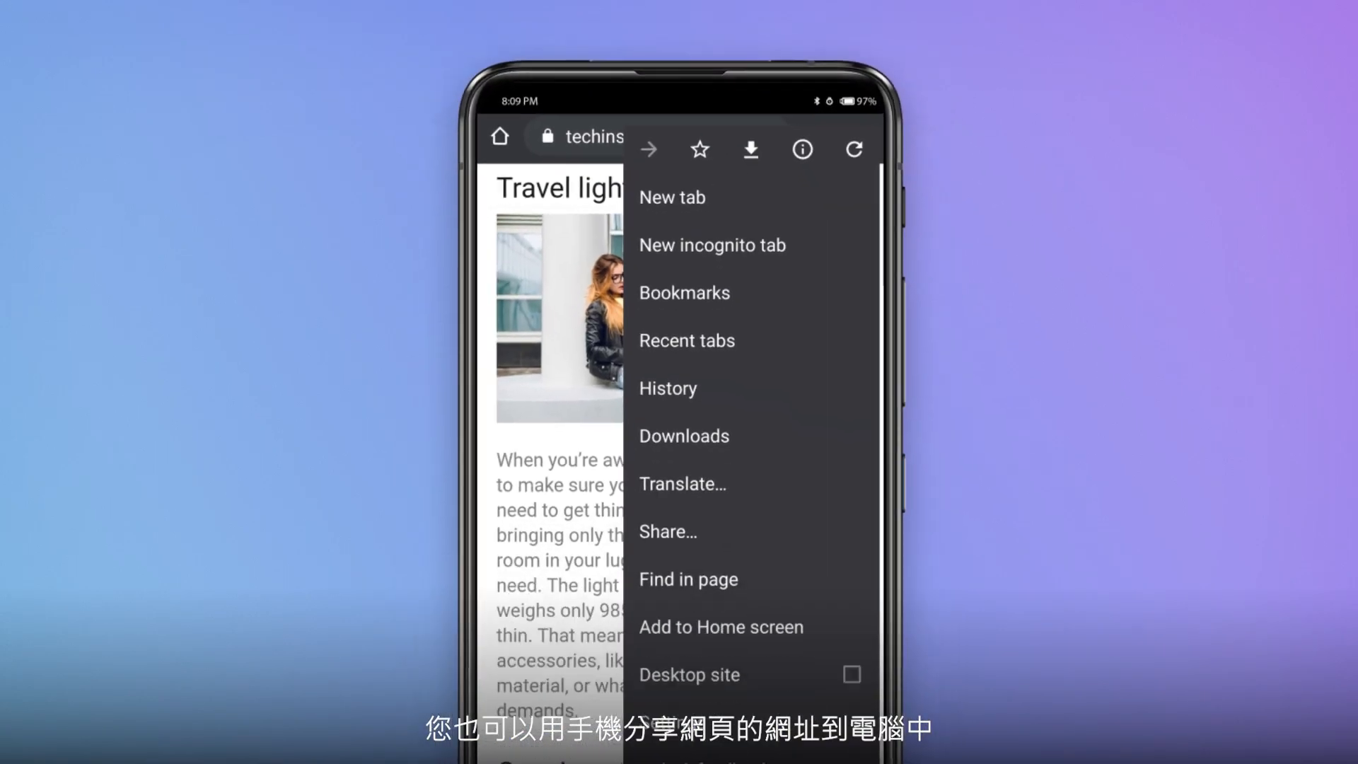
left_click(666, 530)
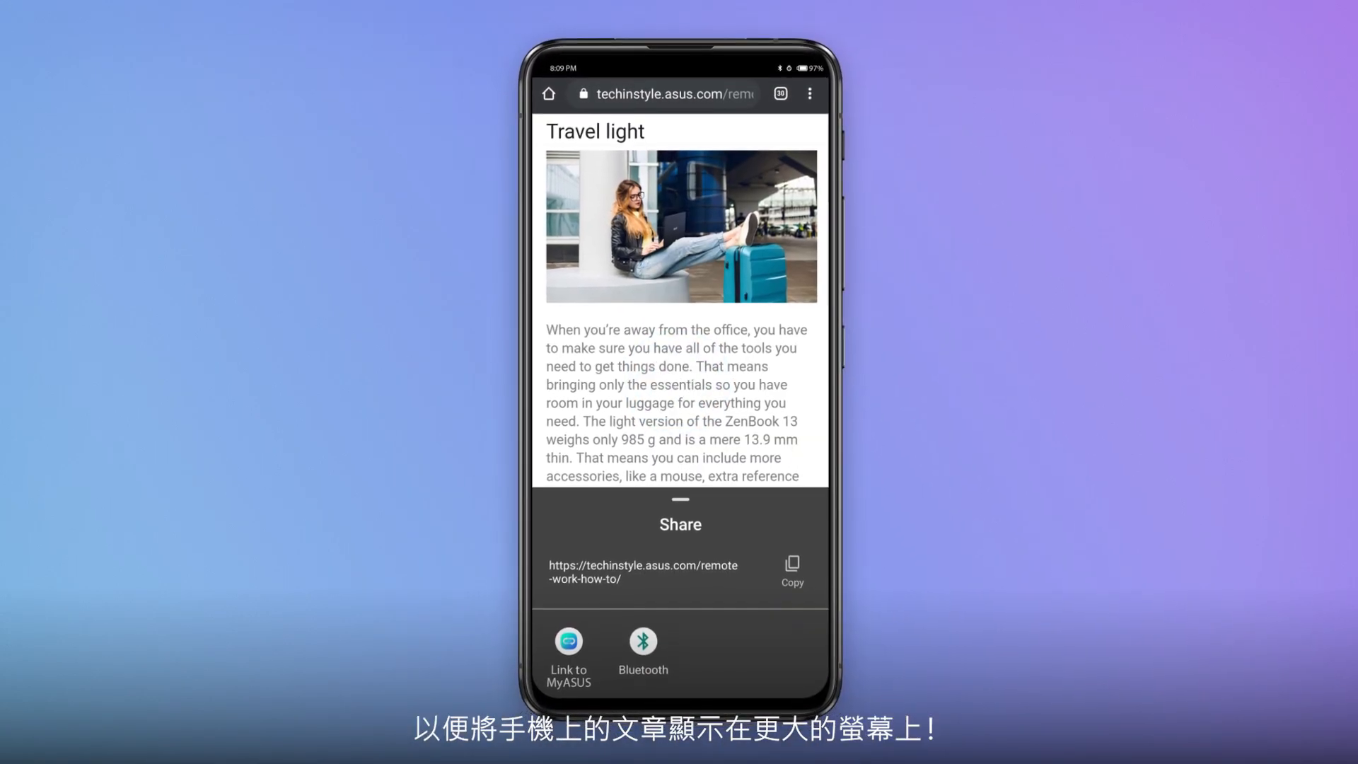
left_click(568, 645)
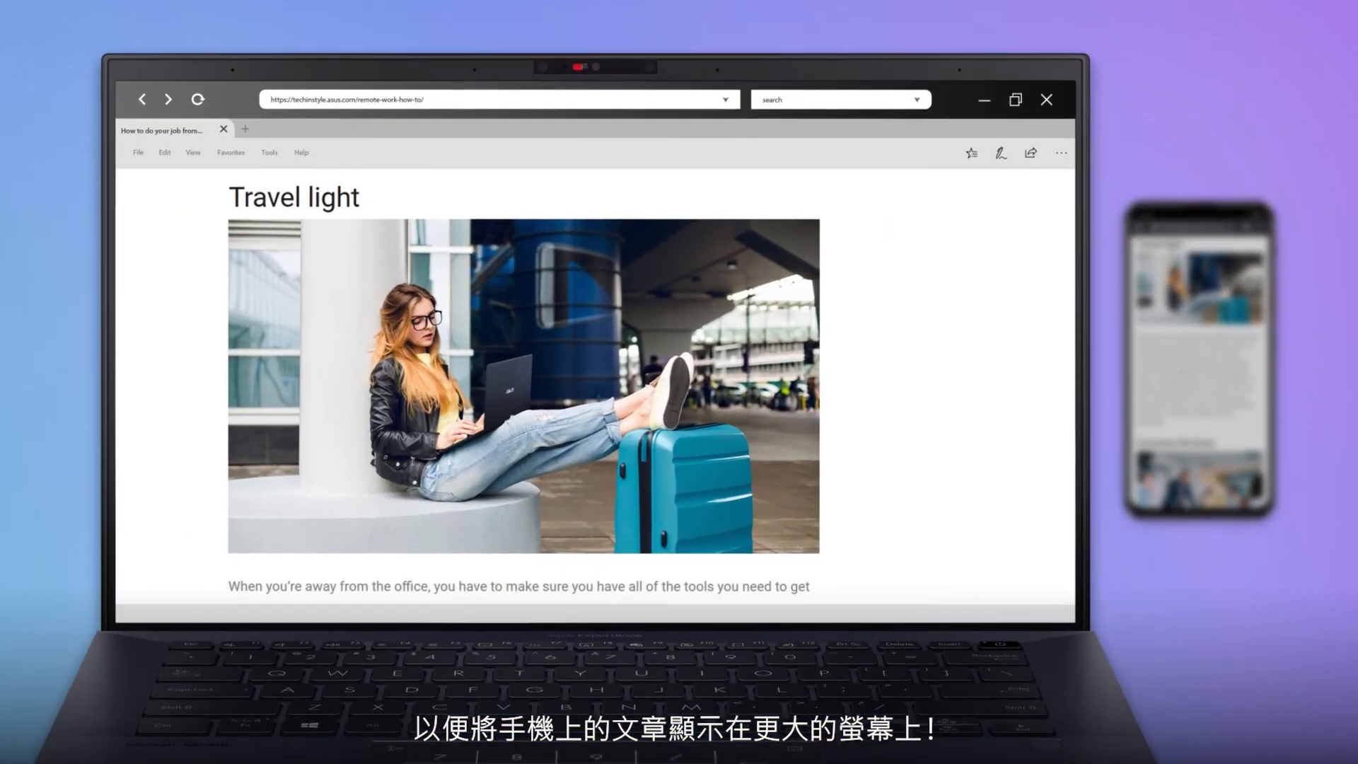